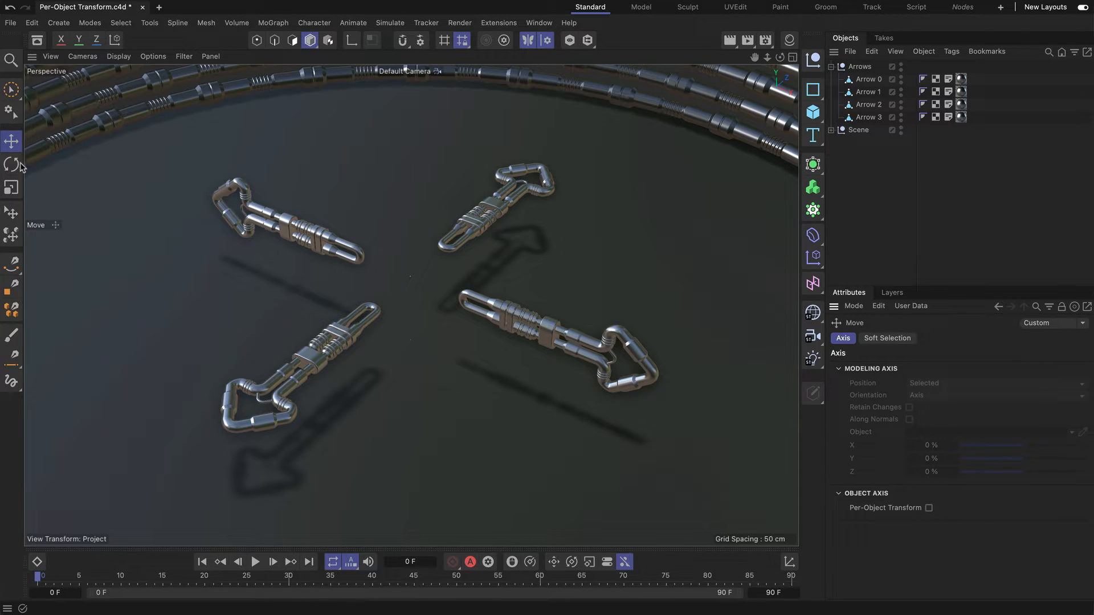
Try the Scale and Move tools, then select Arrow 1 to view its -90° heading and 90° bank.
left_click(12, 187)
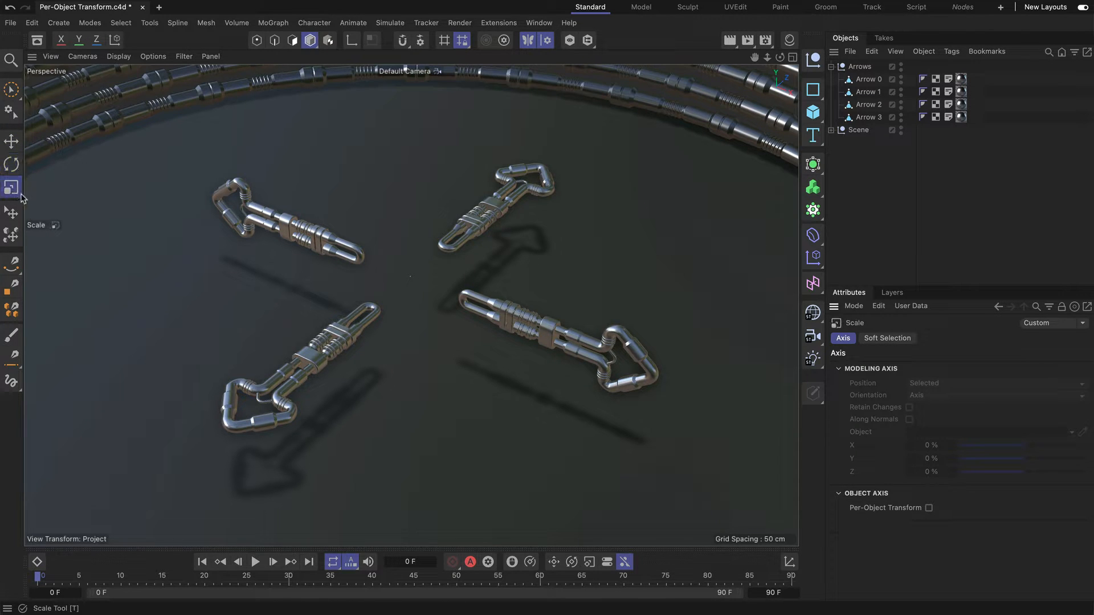
left_click(12, 140)
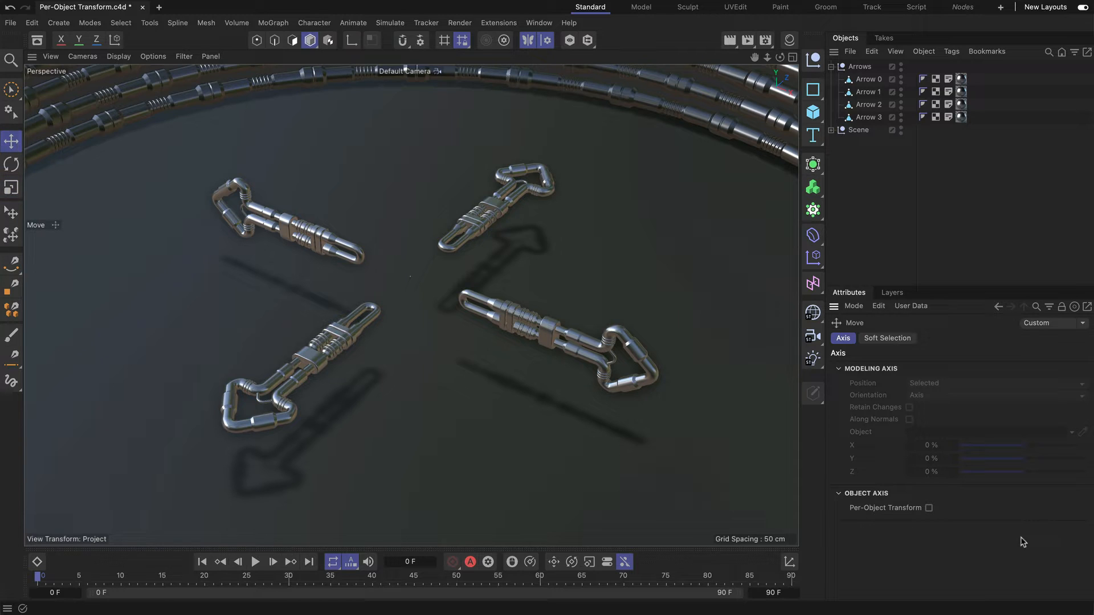
mouse_move(836, 525)
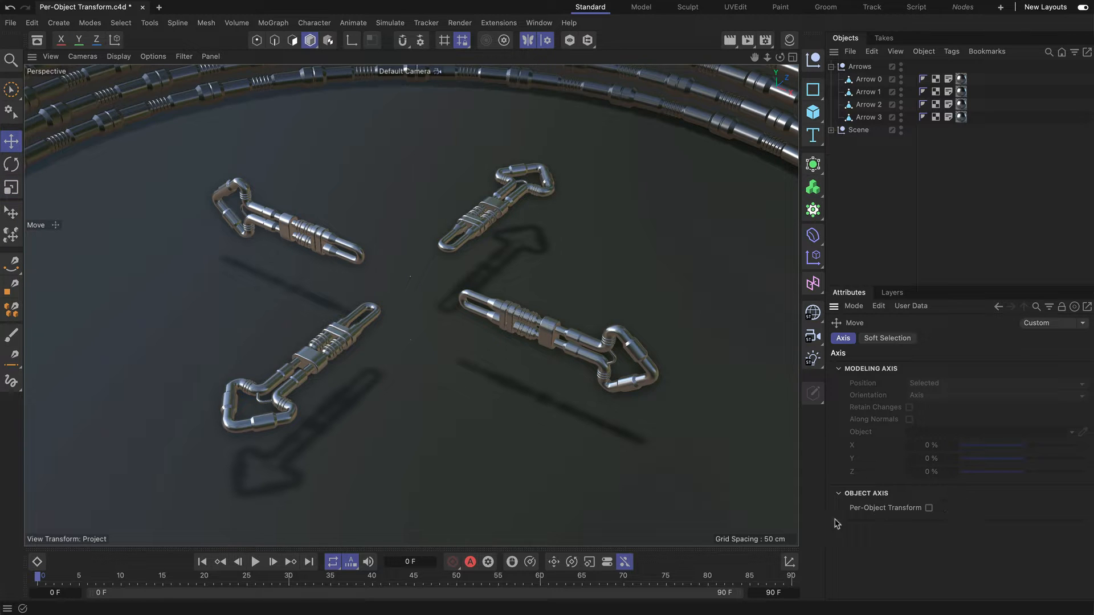
left_click(867, 79)
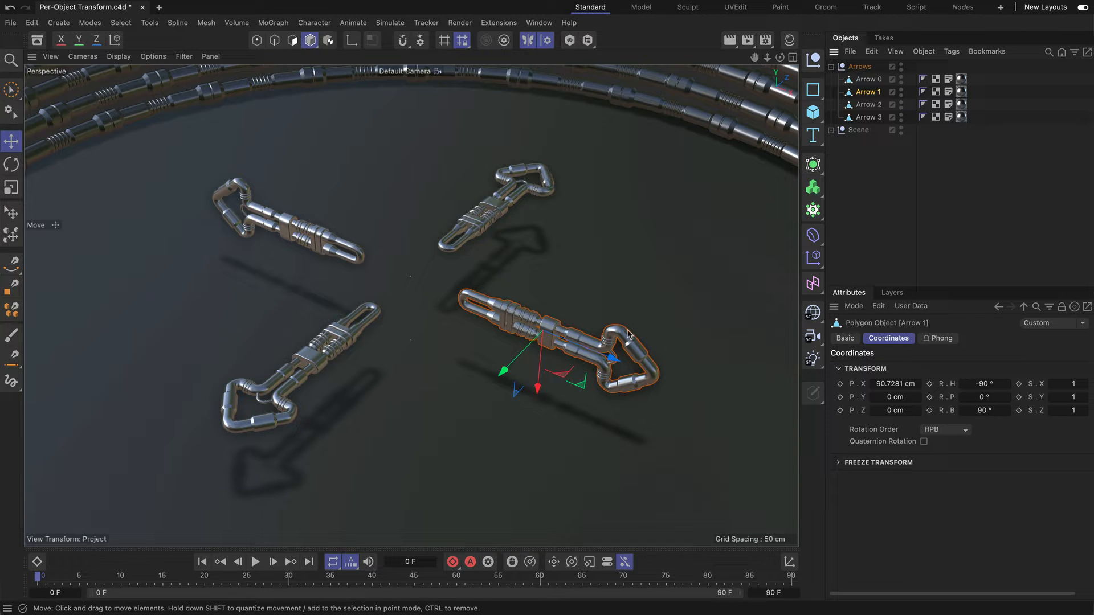
Select all four arrows in the Object Manager.
left_click(868, 117)
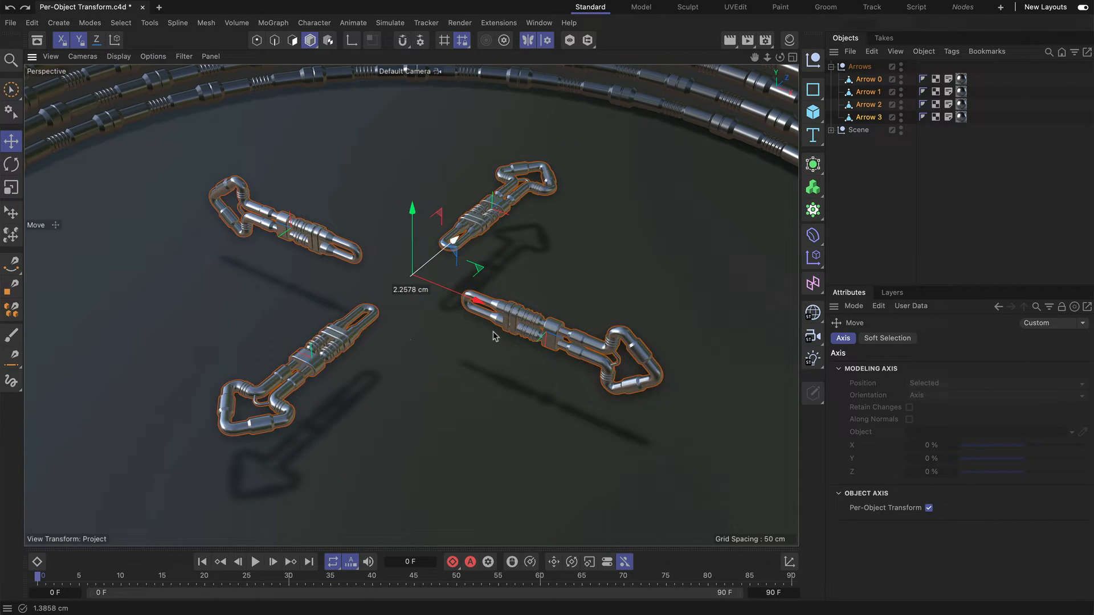
Switch to the Rotate tool and re-enable Per-Object Transform for the four arrows.
left_click(12, 164)
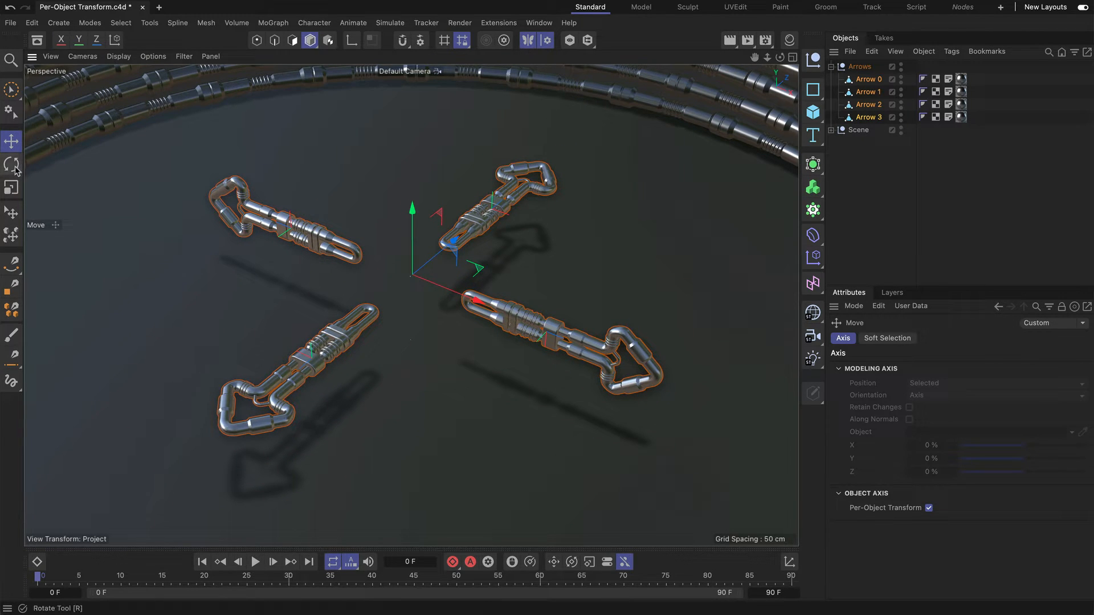
left_click(11, 164)
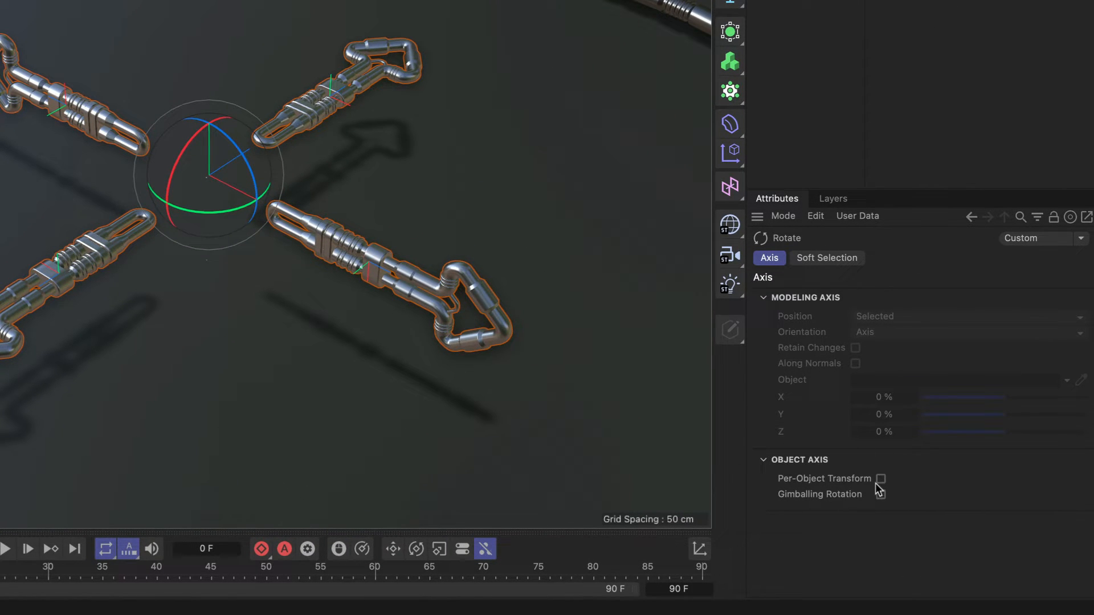
left_click(881, 479)
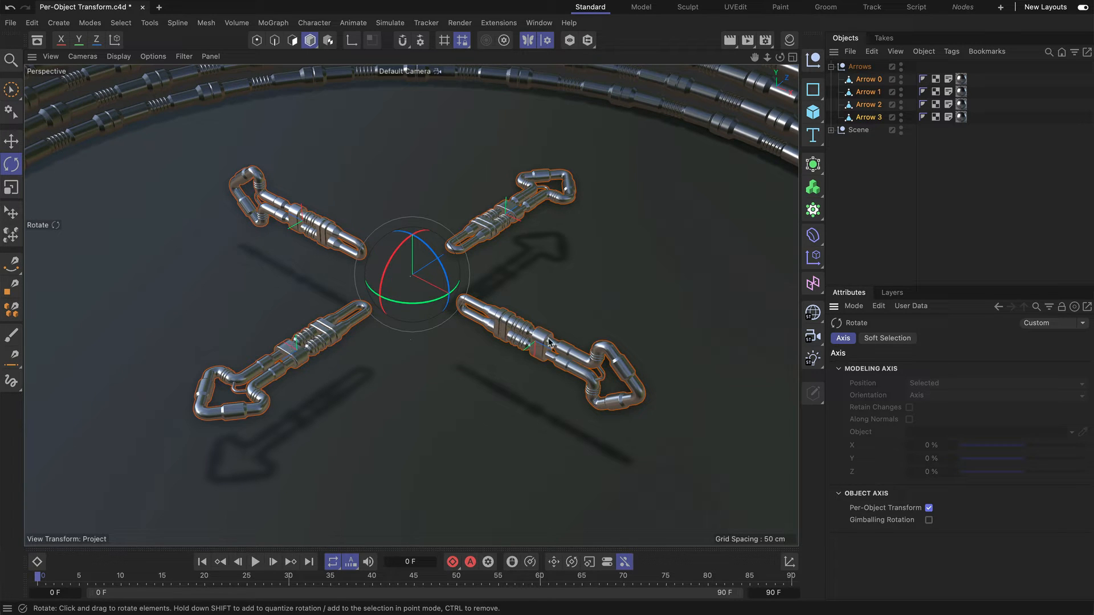
mouse_move(518, 319)
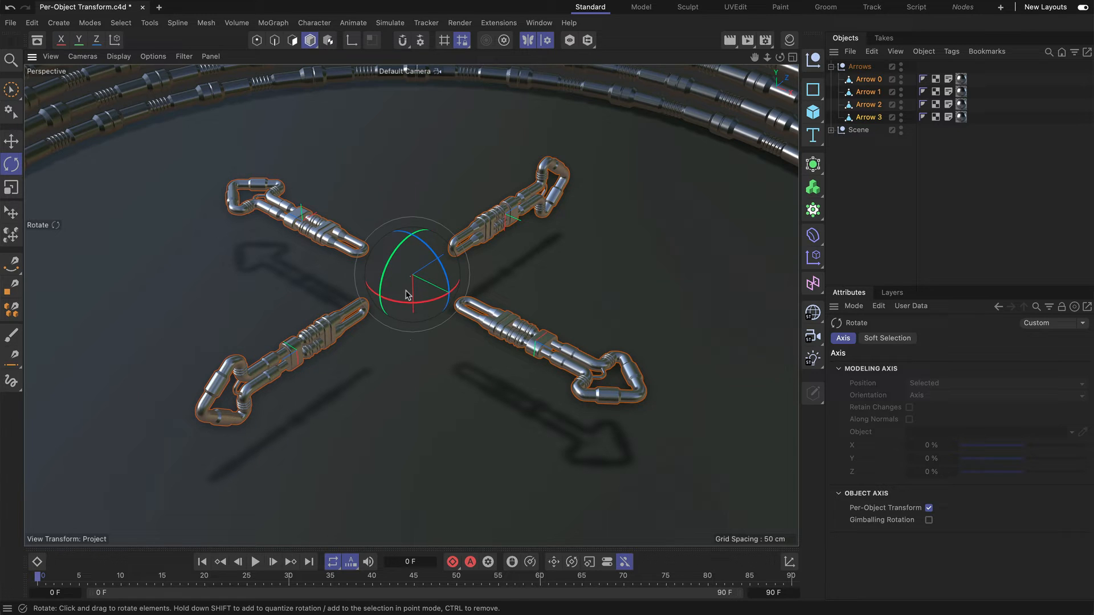
mouse_move(383, 276)
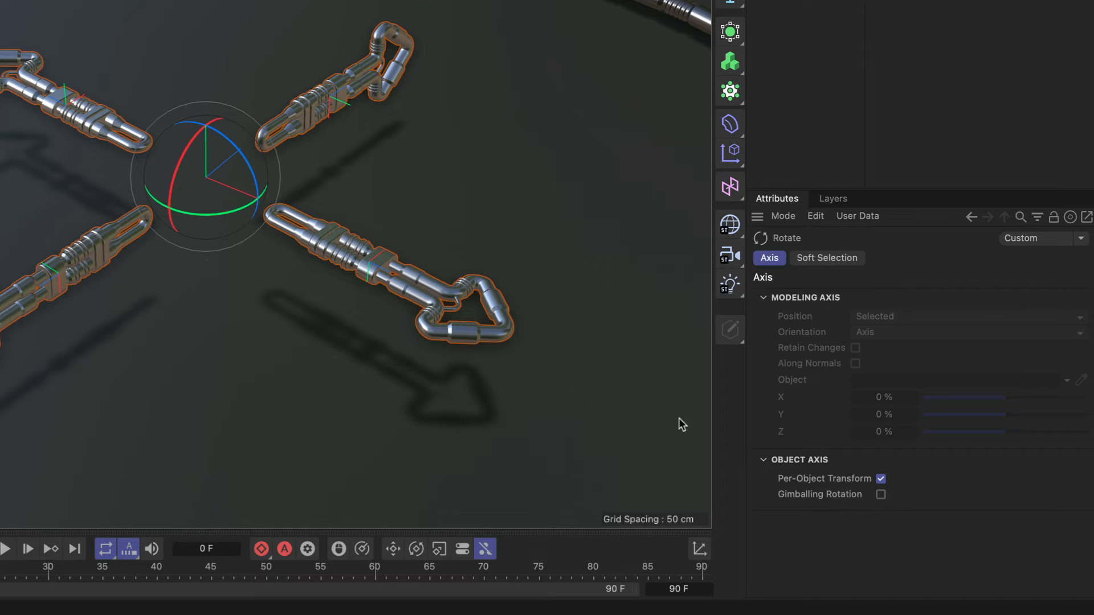
mouse_move(407, 320)
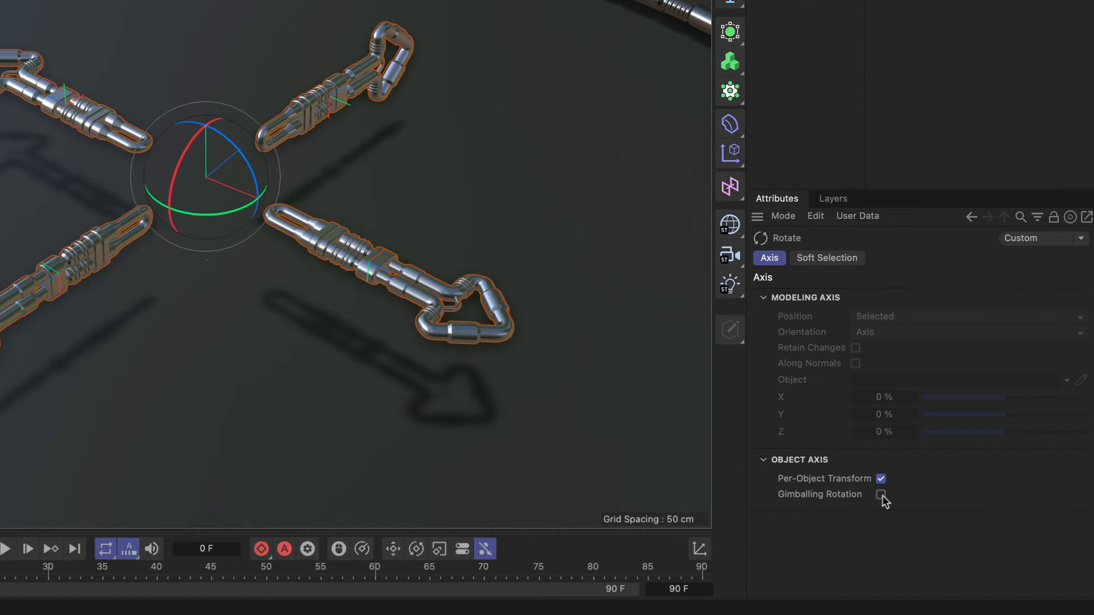
Check Gimballing Rotation under Object Axis in the Rotate tool's Axis tab.
left_click(880, 494)
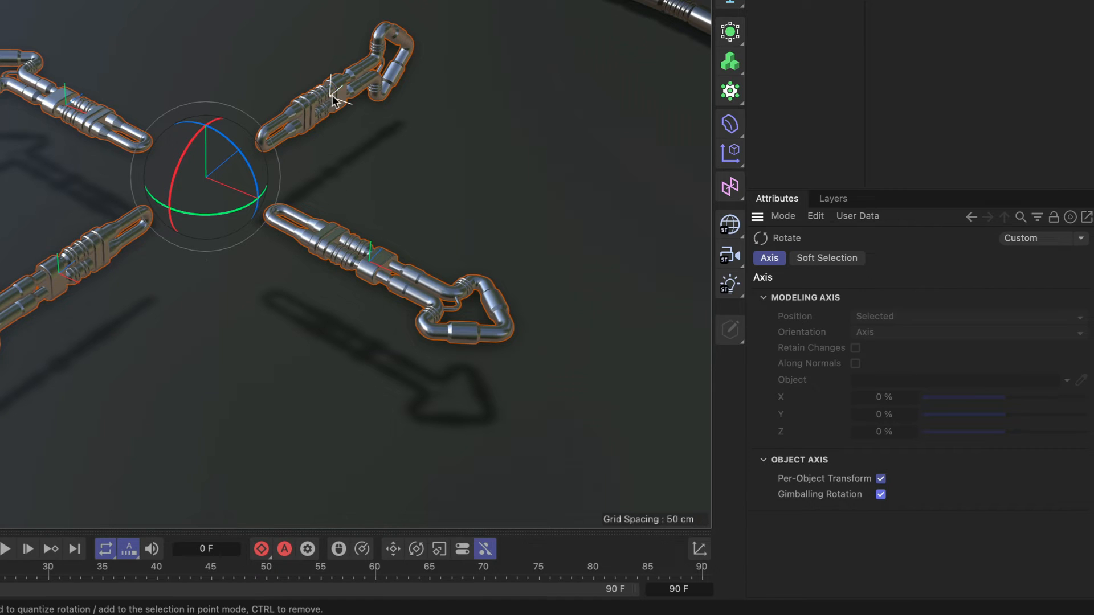
mouse_move(117, 216)
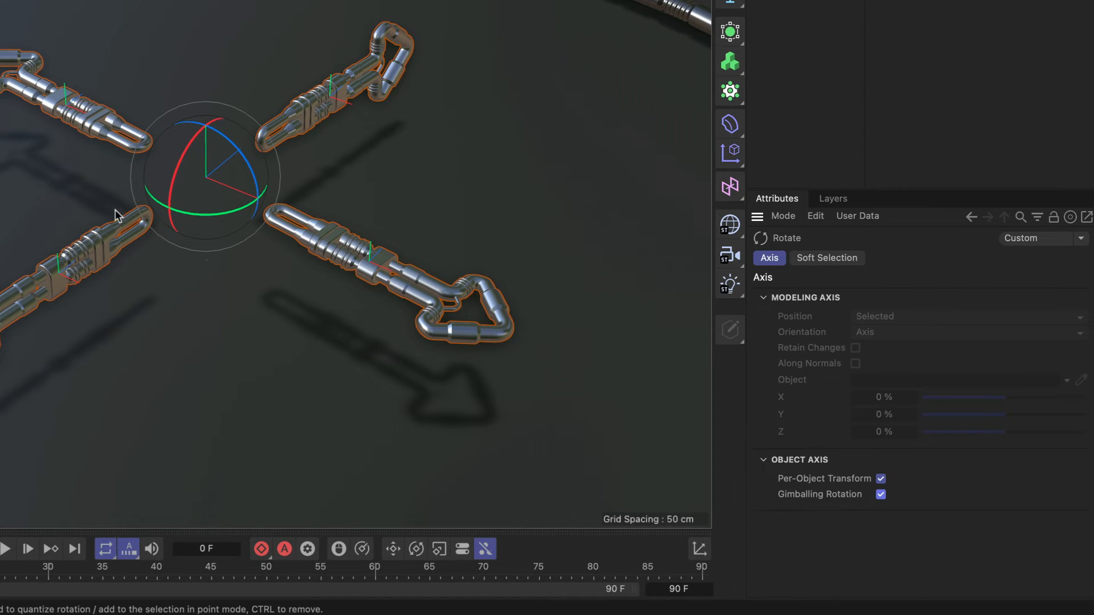
mouse_move(198, 233)
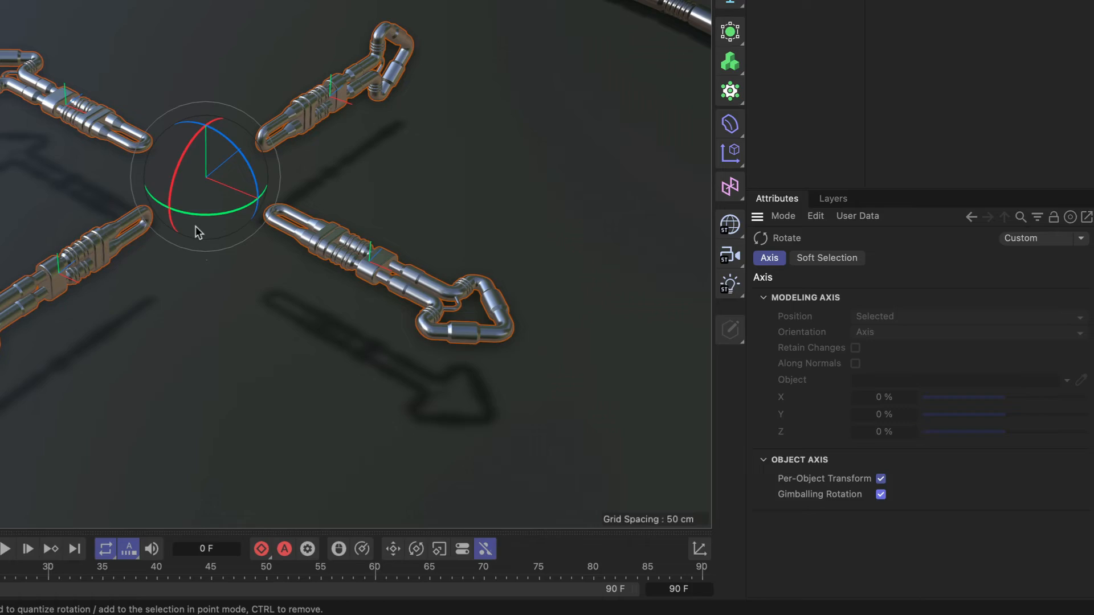